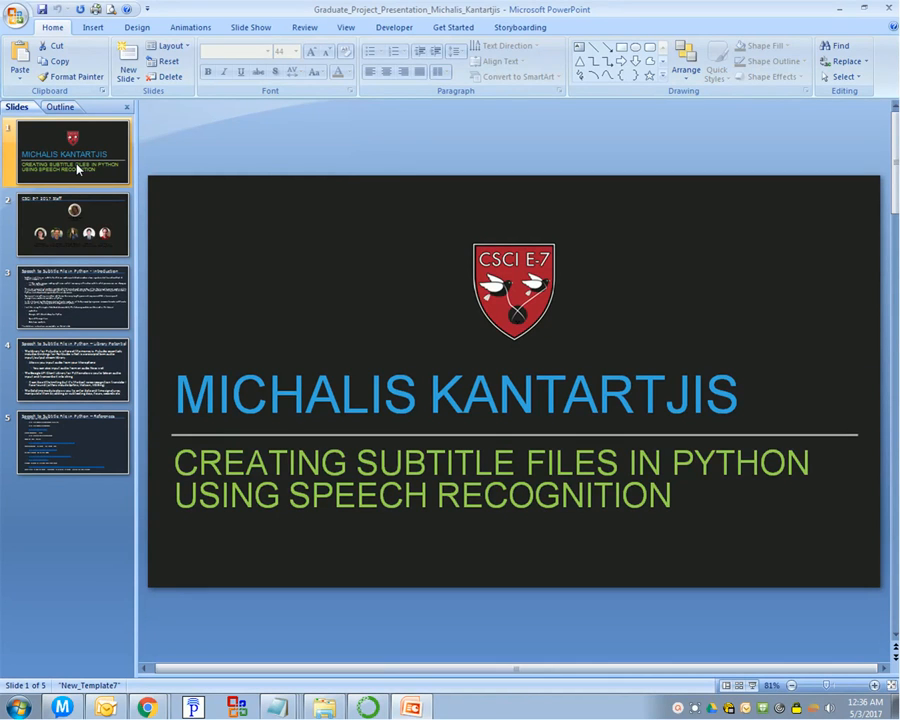
- Select the slide 3 thumbnail, the Python speech-to-subtitle introduction slide
left_click(72, 297)
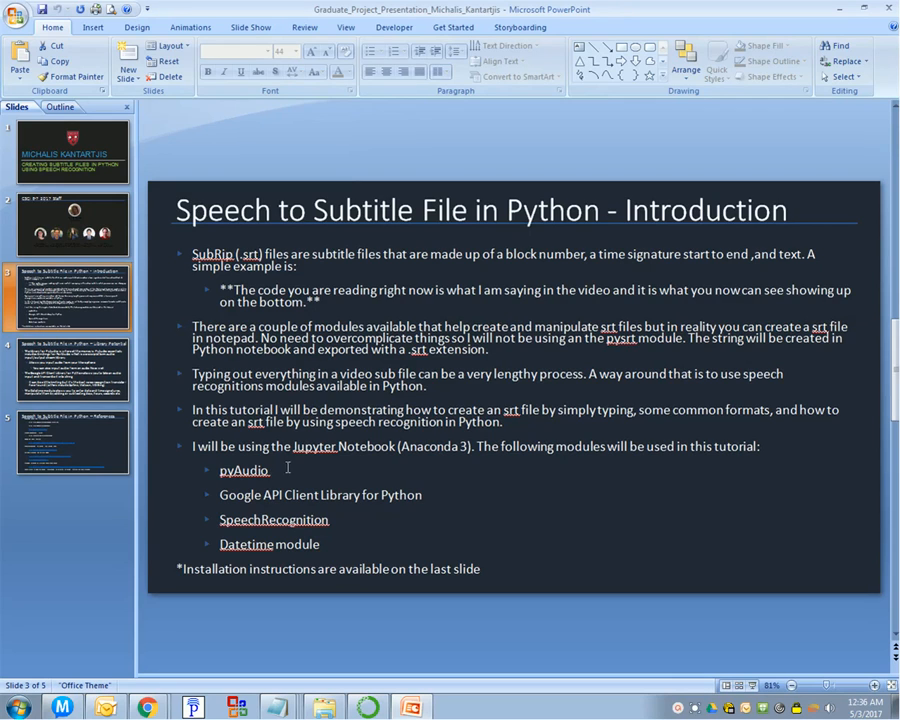
mouse_move(253, 490)
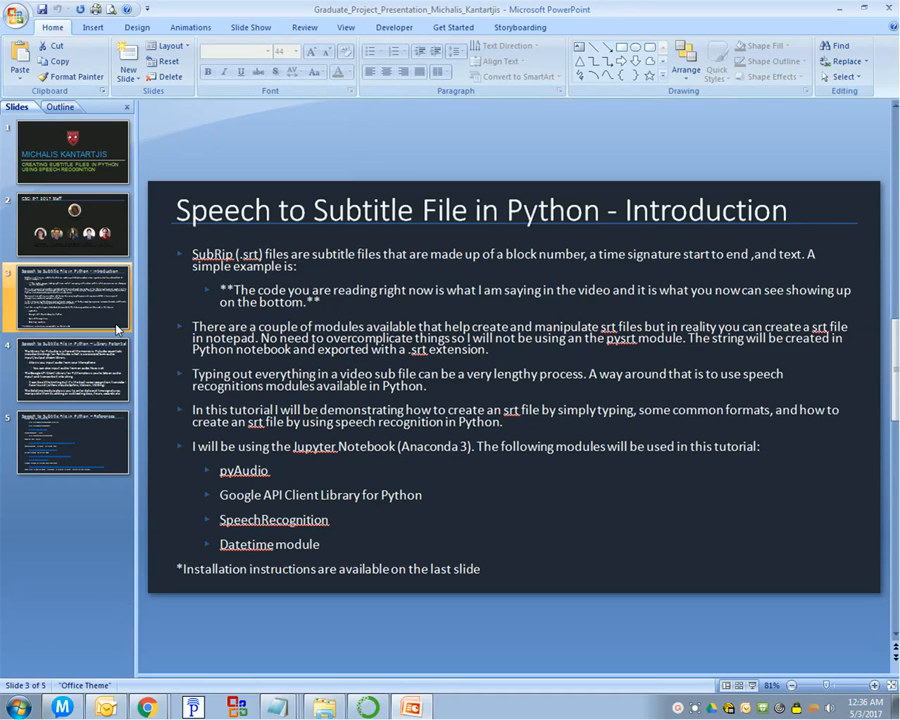
- Select the slide 4 thumbnail covering PyAudio, Google API client and Datetime
left_click(72, 370)
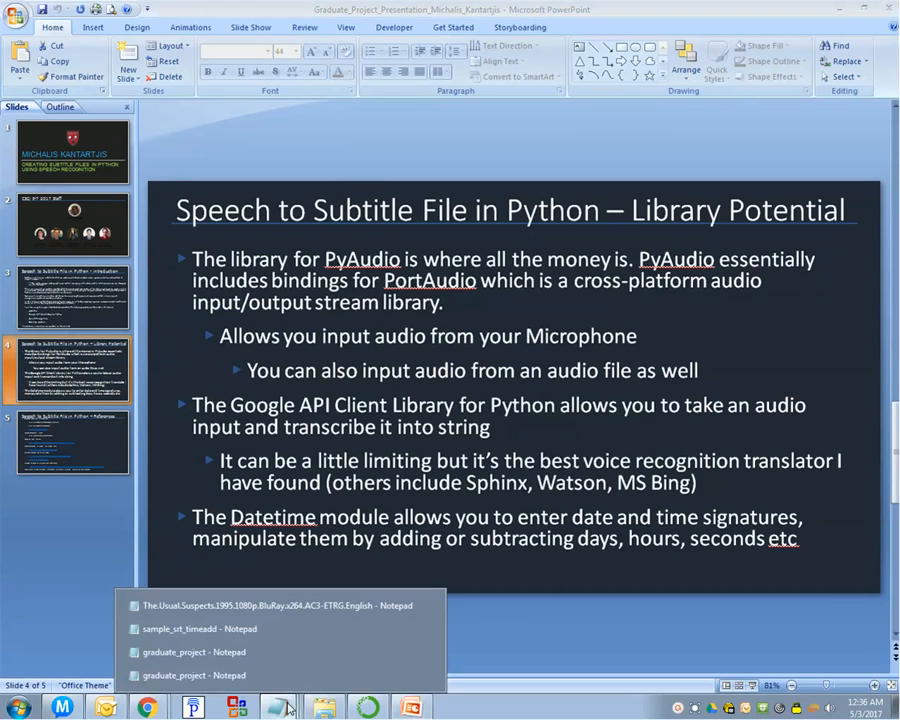
left_click(275, 605)
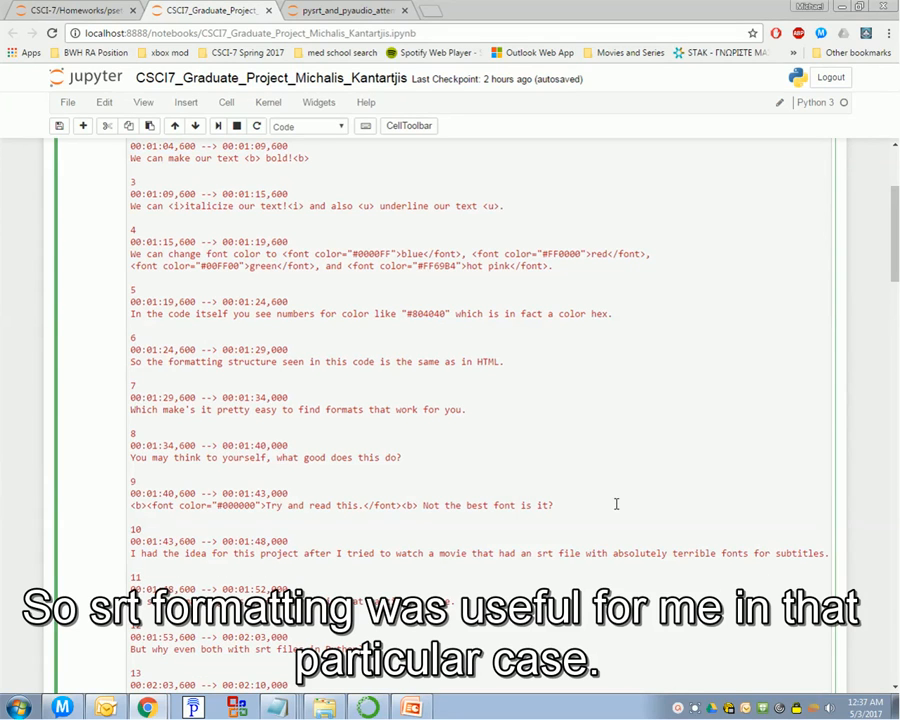
- Scroll past the thirteen SRT entries to the microphone recognition output 'hi my name is Mike'
scroll("down", 3)
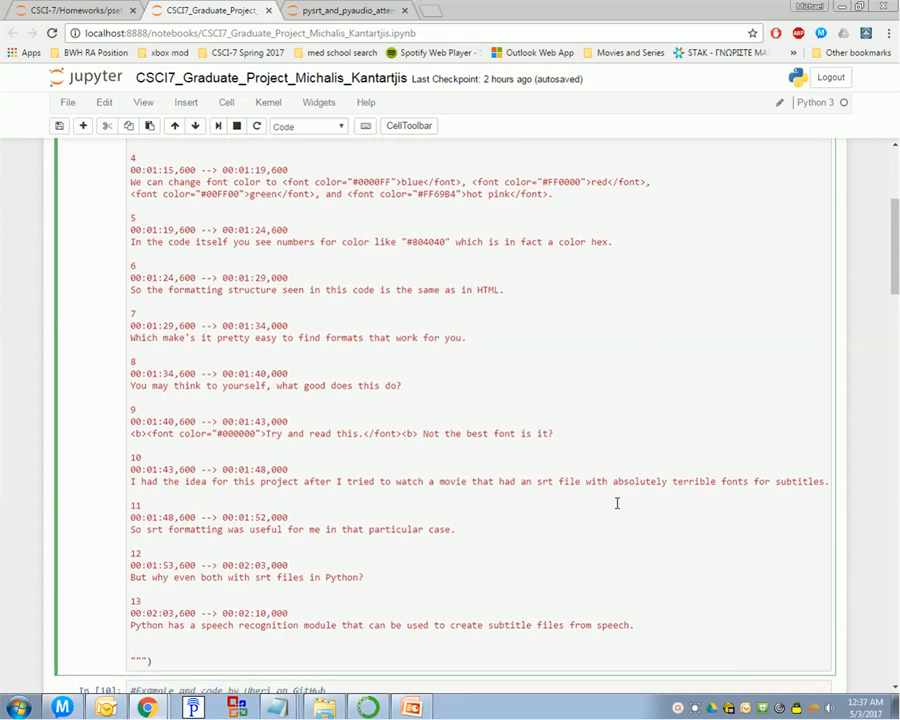
scroll("down", 3)
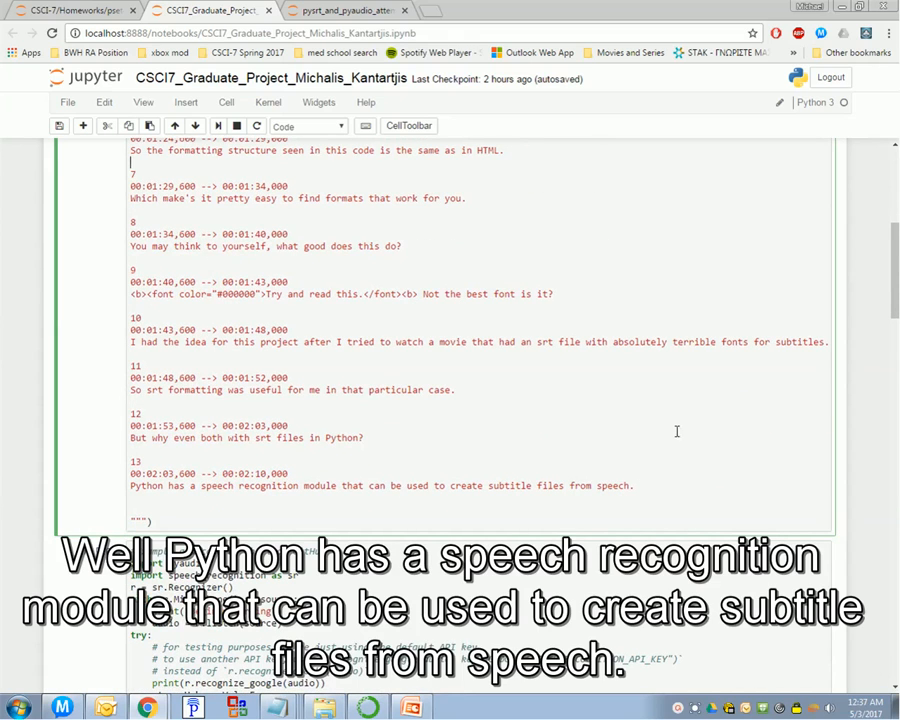
scroll("down", 3)
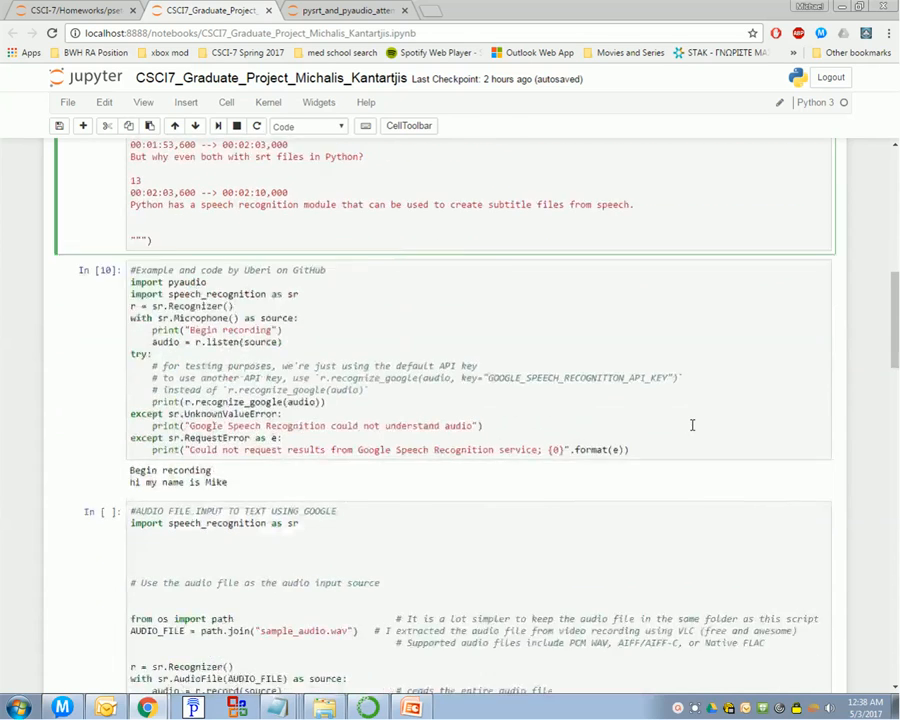
- Scroll through the srt cell to the In [20] microphone cell's test transcription
scroll("up", 3)
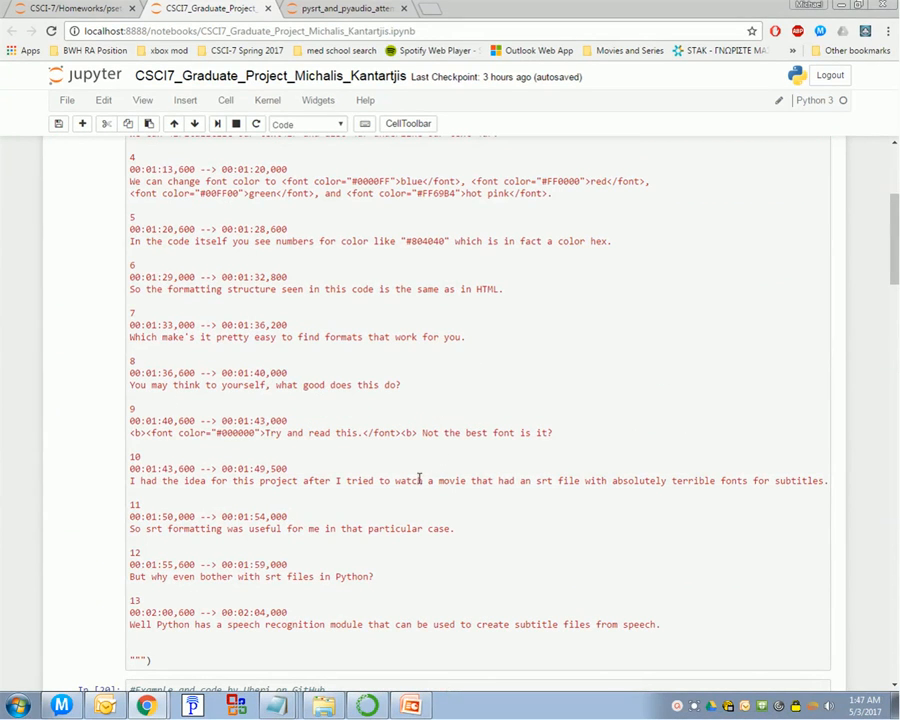
mouse_move(412, 481)
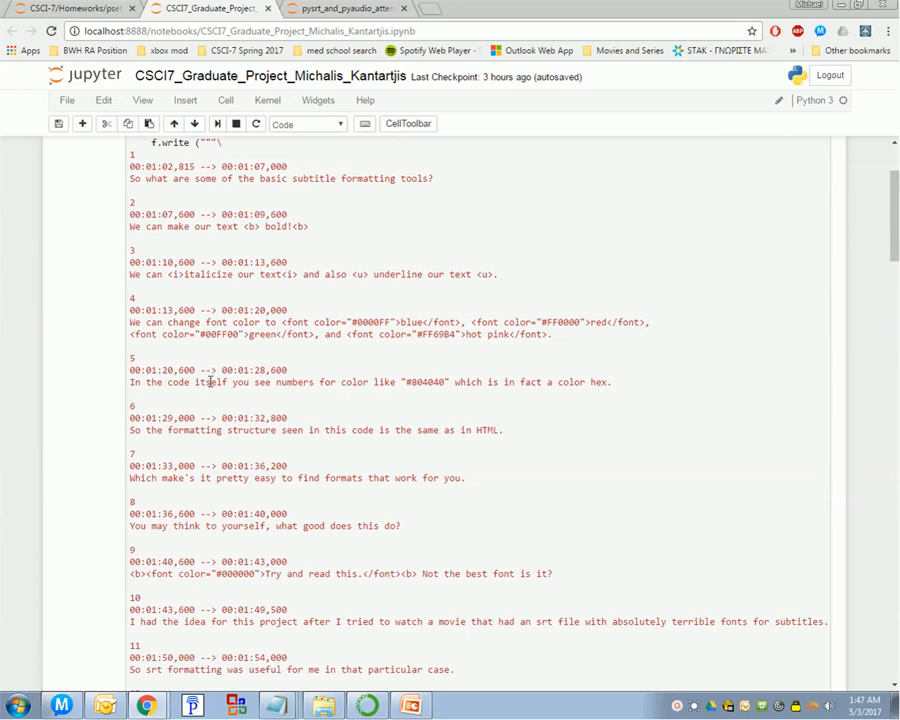
scroll("down", 3)
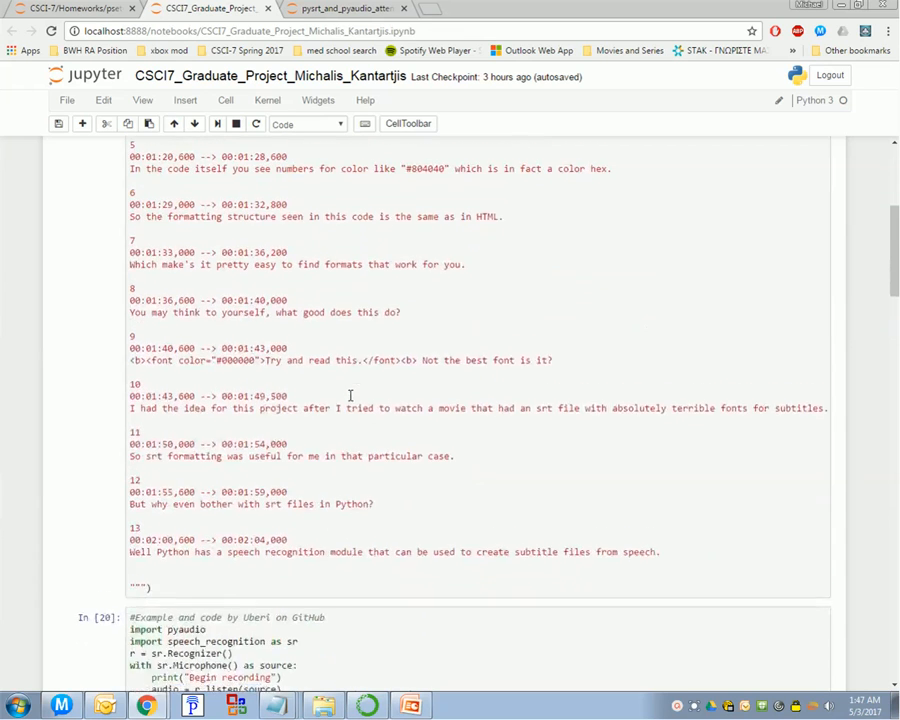
scroll("down", 3)
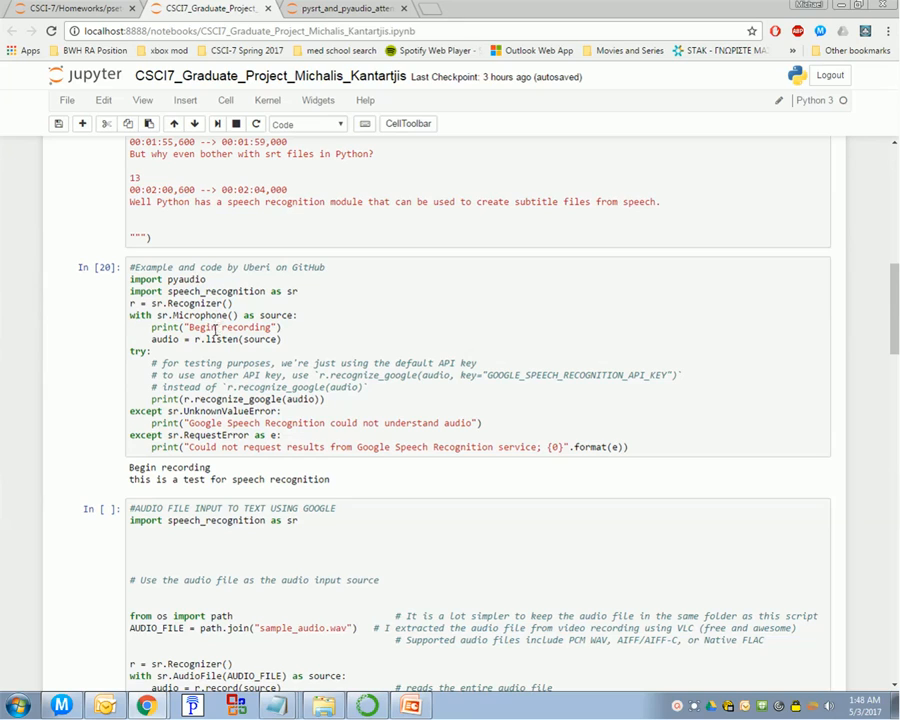
left_click(218, 314)
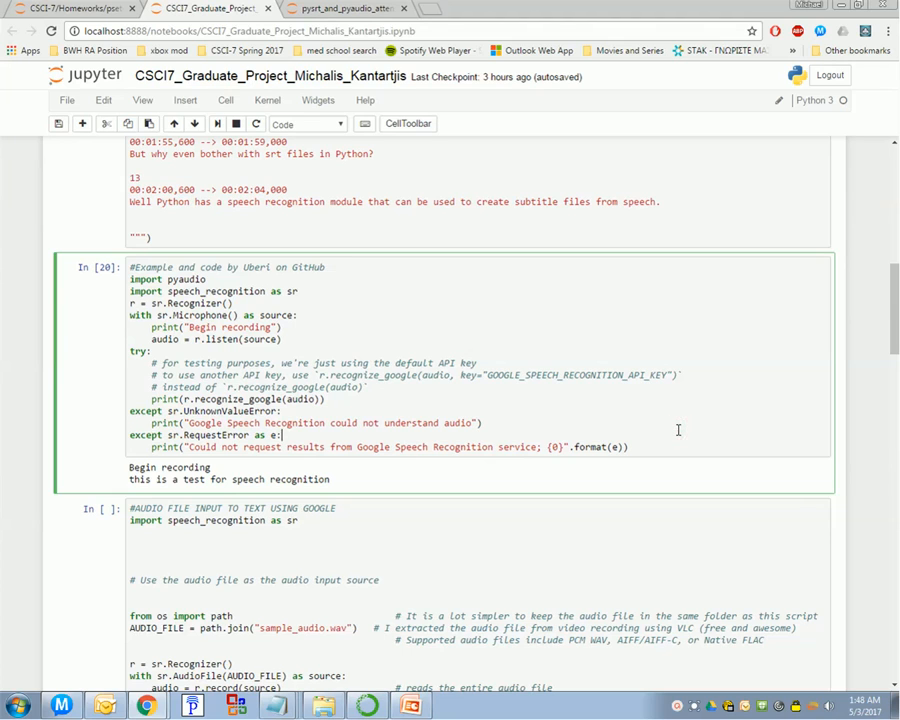
- Run the microphone recognition cell and speak a new tutorial introduction
key("shift+enter")
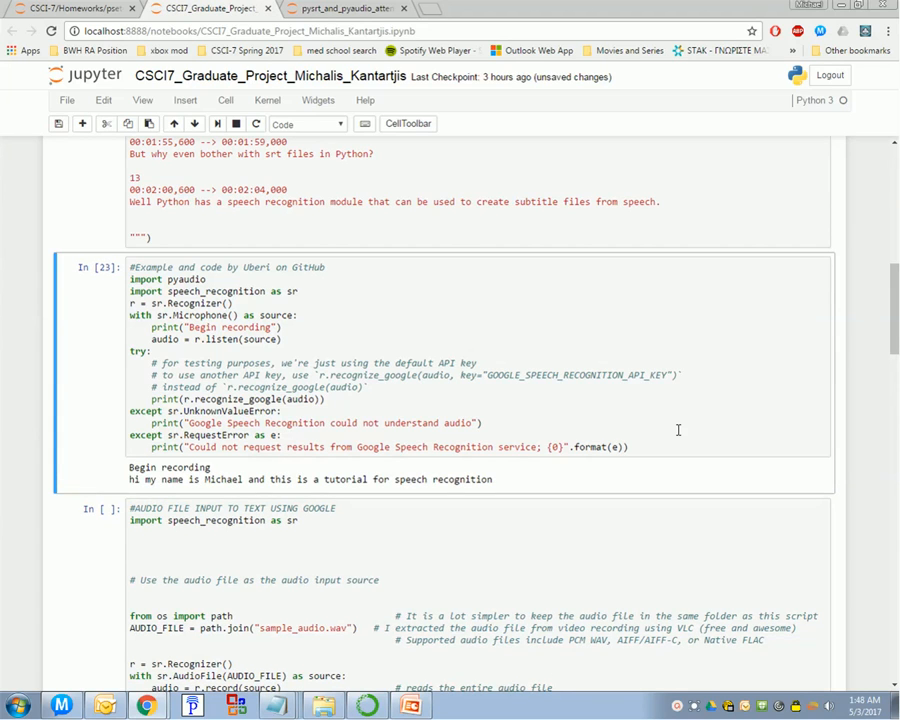
mouse_move(369, 307)
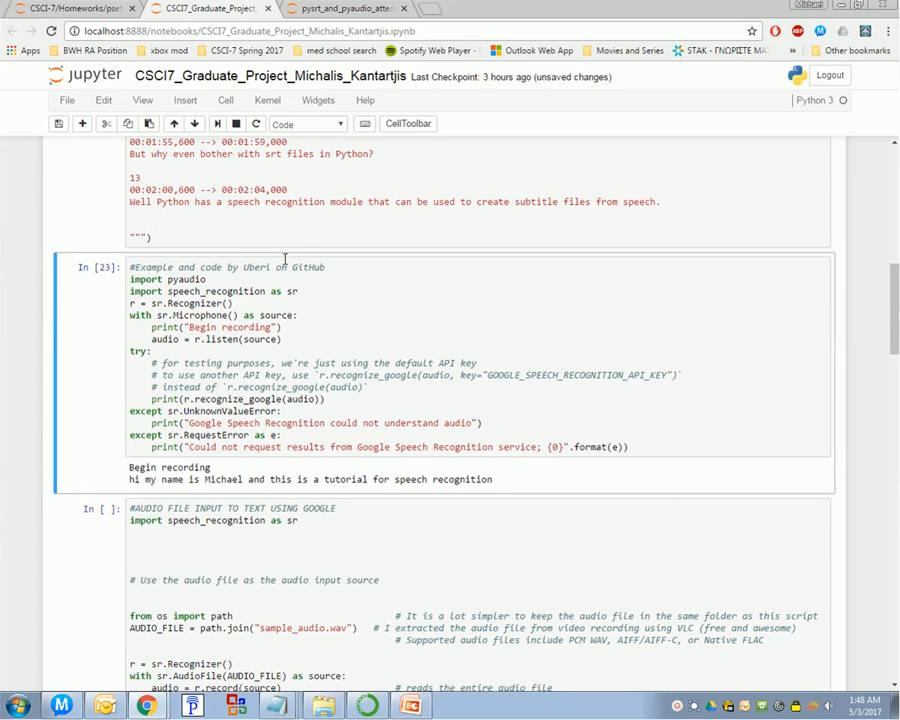
mouse_move(640, 365)
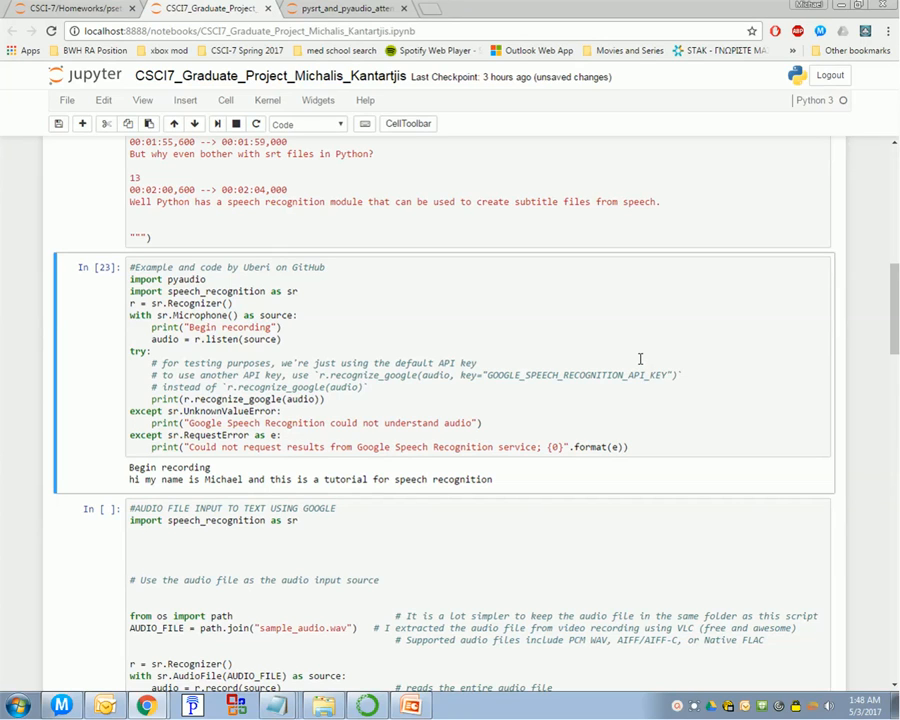
mouse_move(258, 229)
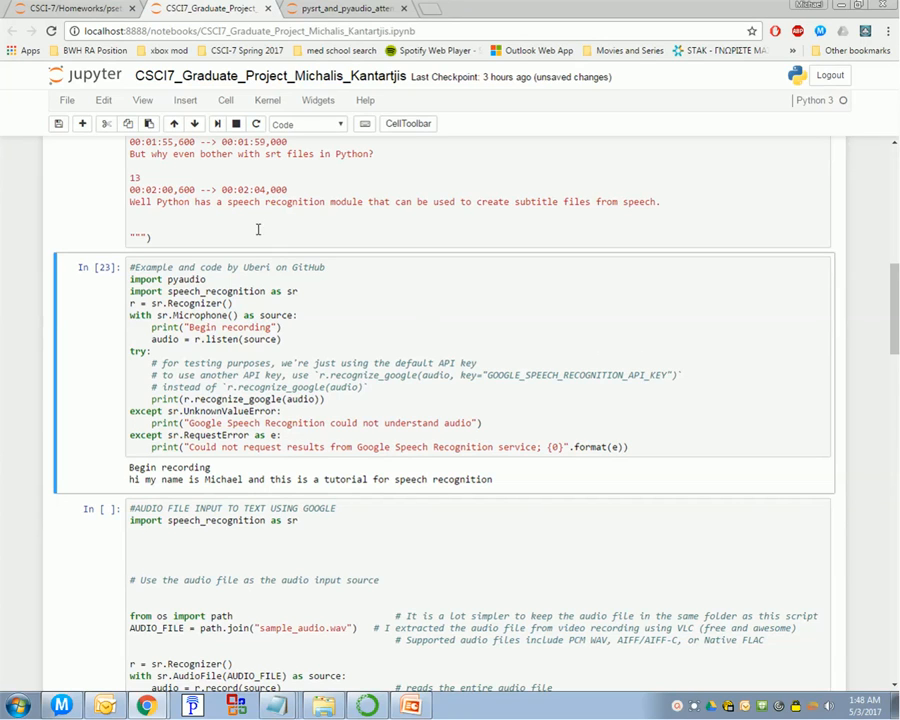
mouse_move(247, 311)
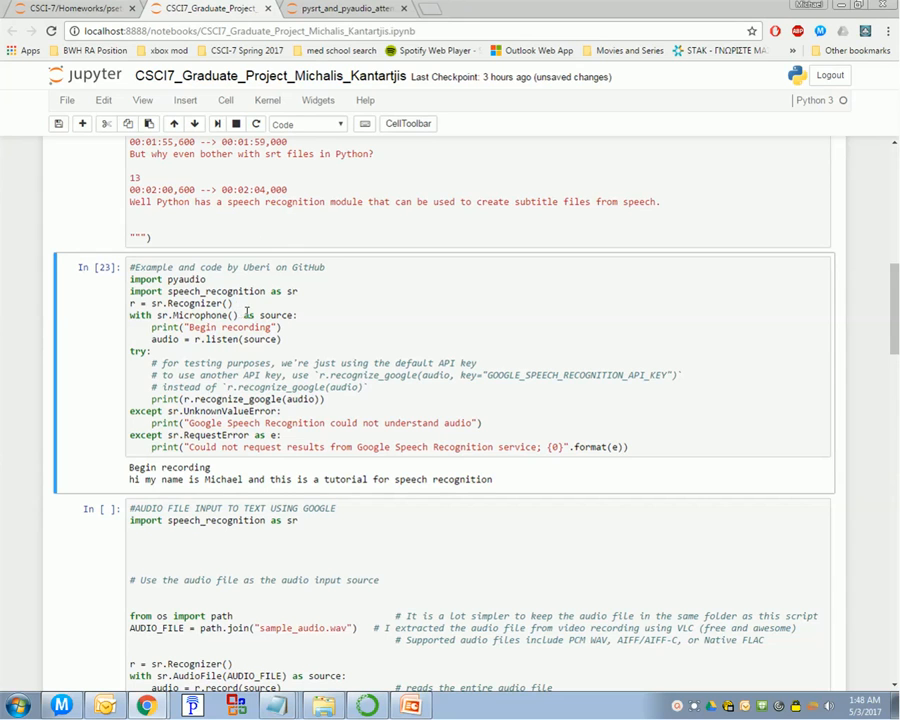
scroll("down", 3)
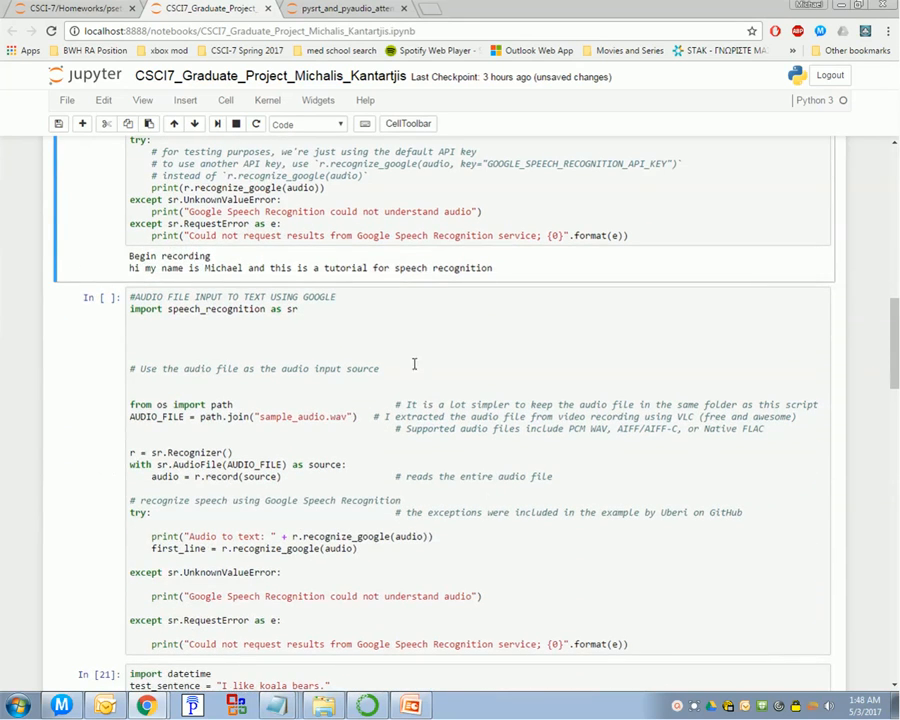
mouse_move(477, 444)
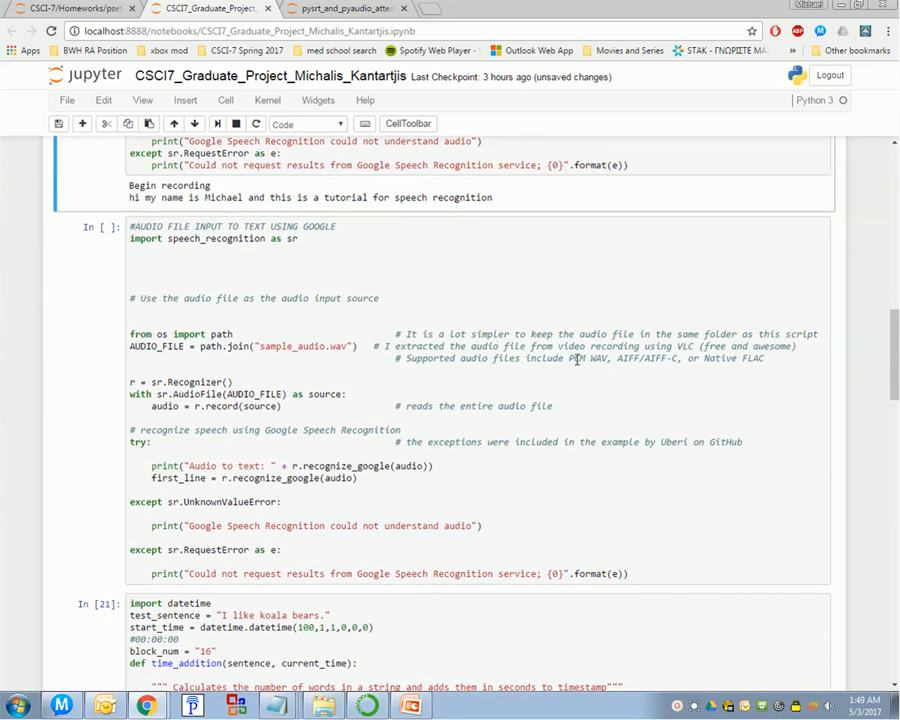
scroll("down", 3)
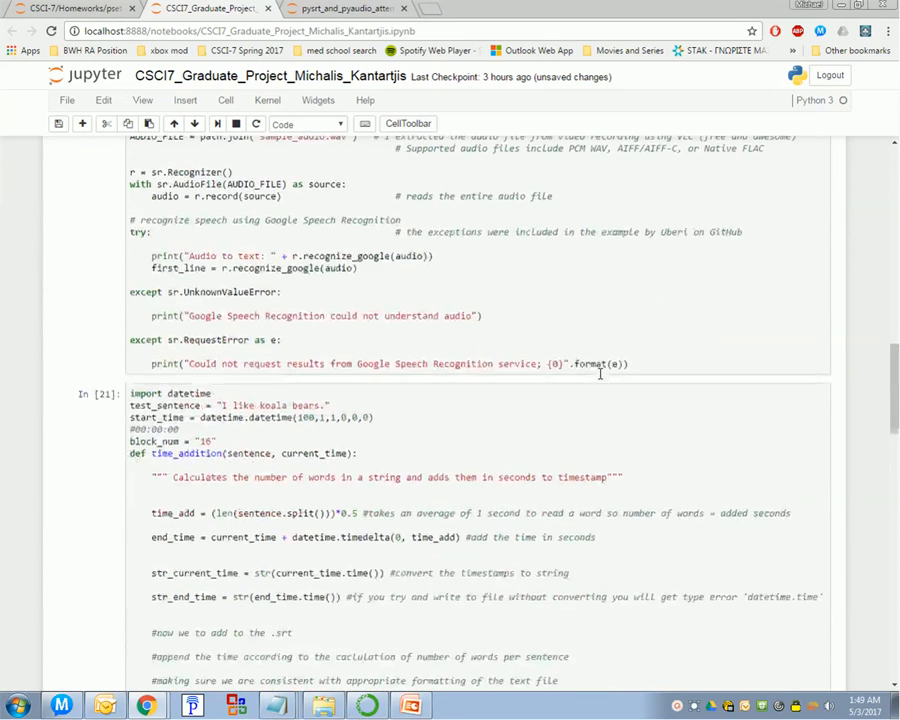
- Scroll through the In [21] time_addition cell, then bring up sample_srt_timeadd in Notepad
scroll("down", 3)
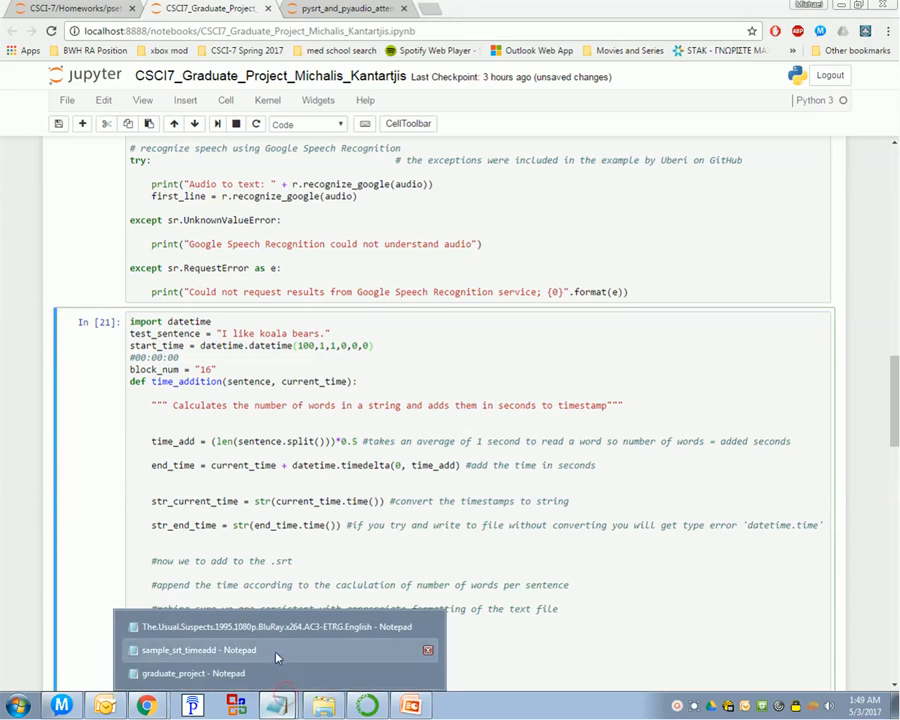
left_click(194, 672)
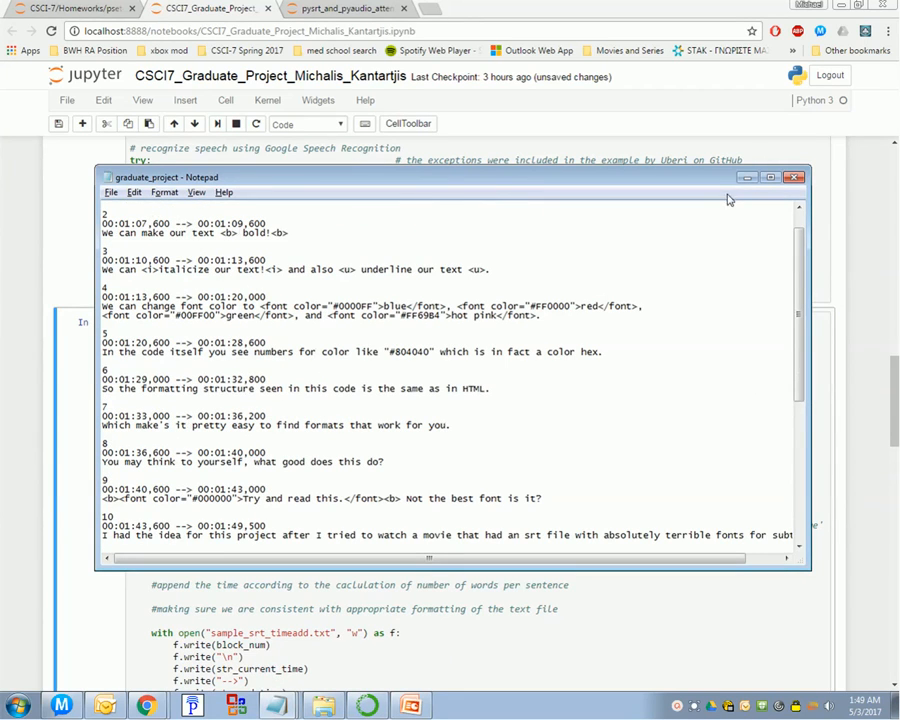
mouse_move(852, 205)
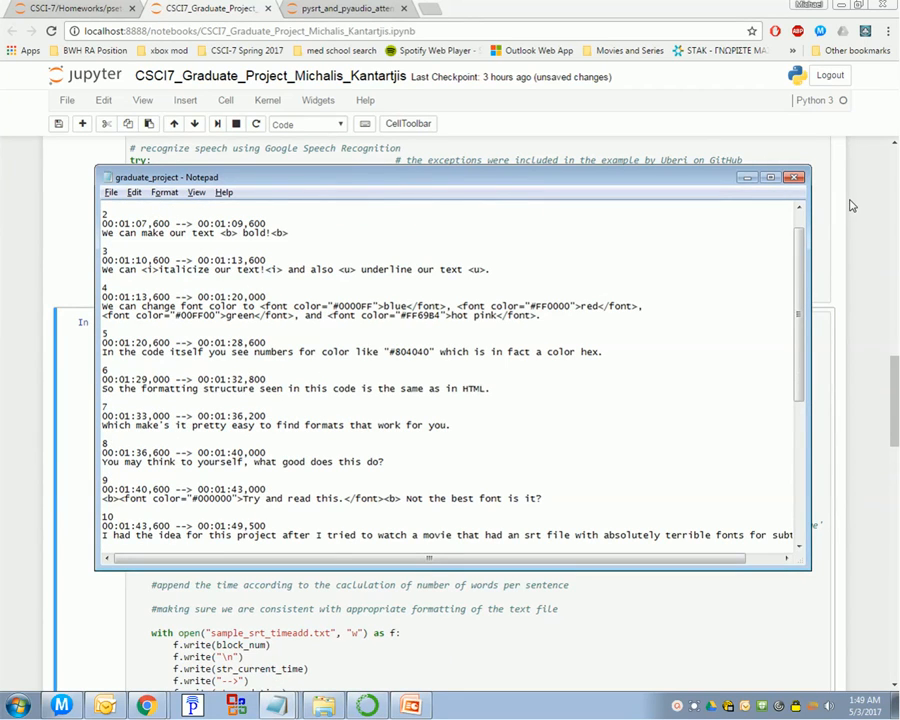
- Minimize the graduate_project Notepad window to return to the notebook
left_click(794, 177)
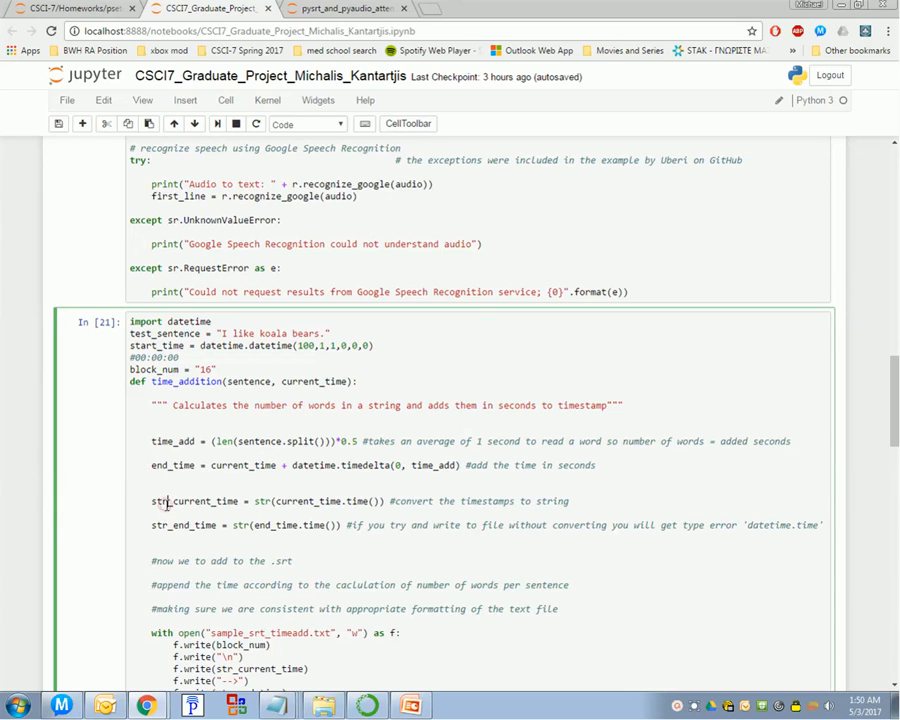
- Scroll through the time_addition cell, selecting it, and run it again
scroll("down", 3)
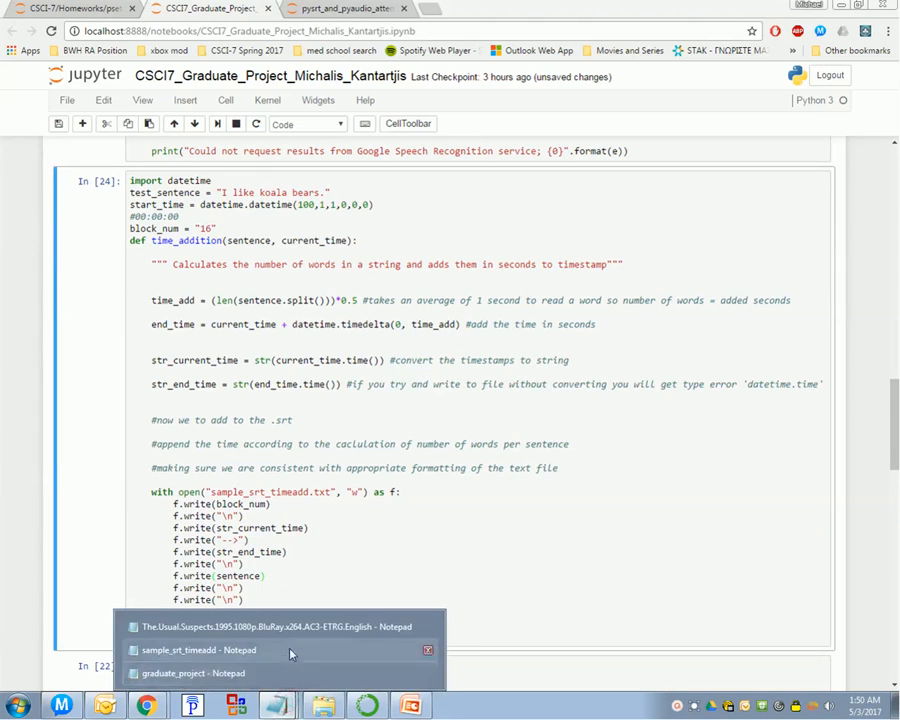
left_click(196, 650)
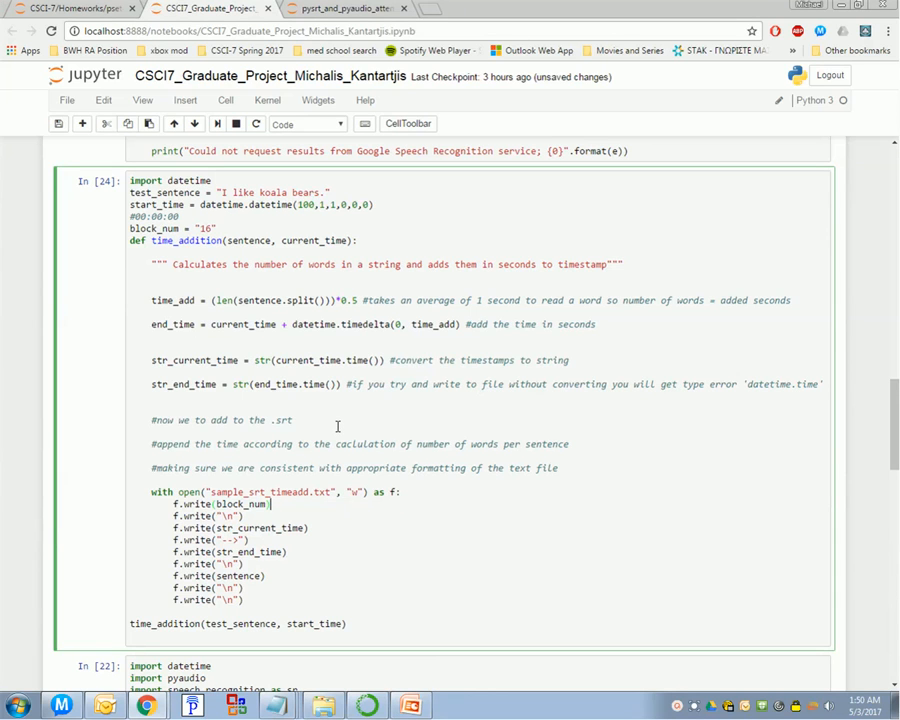
scroll("down", 3)
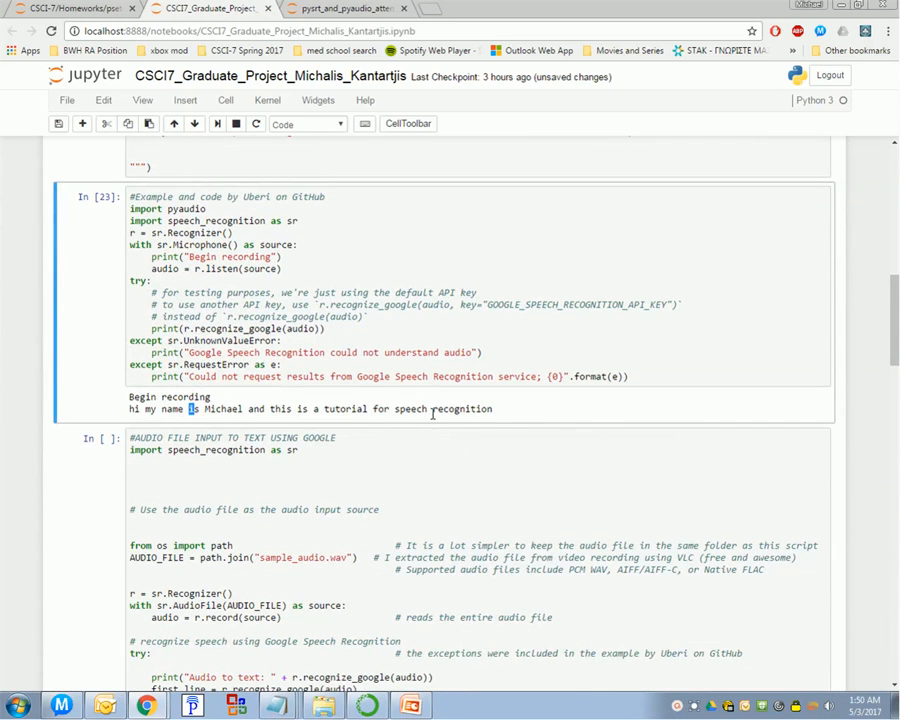
scroll("down", 3)
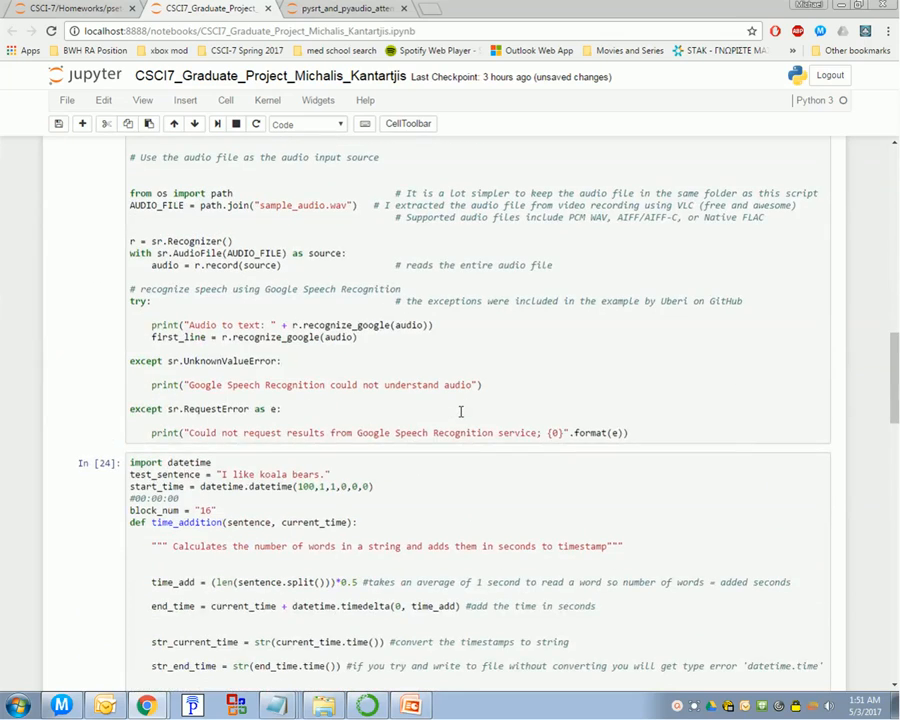
scroll("down", 3)
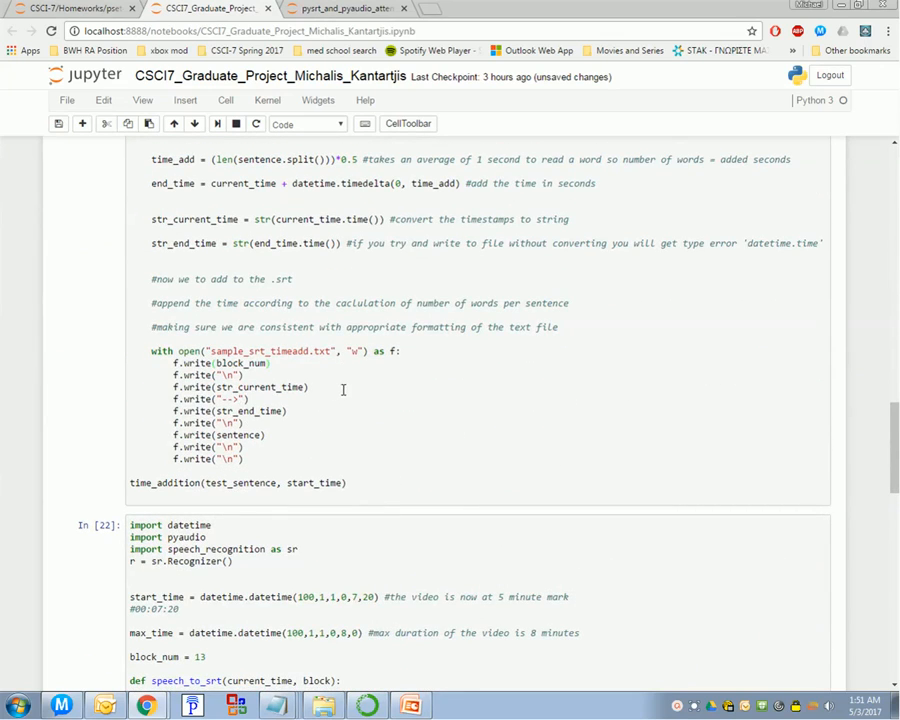
scroll("down", 3)
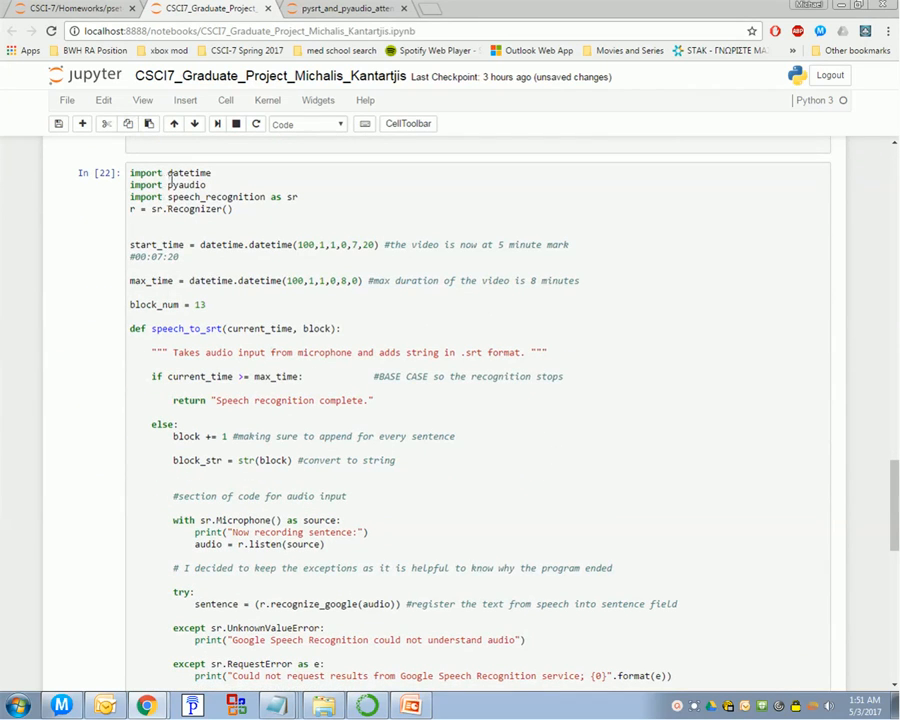
mouse_move(315, 222)
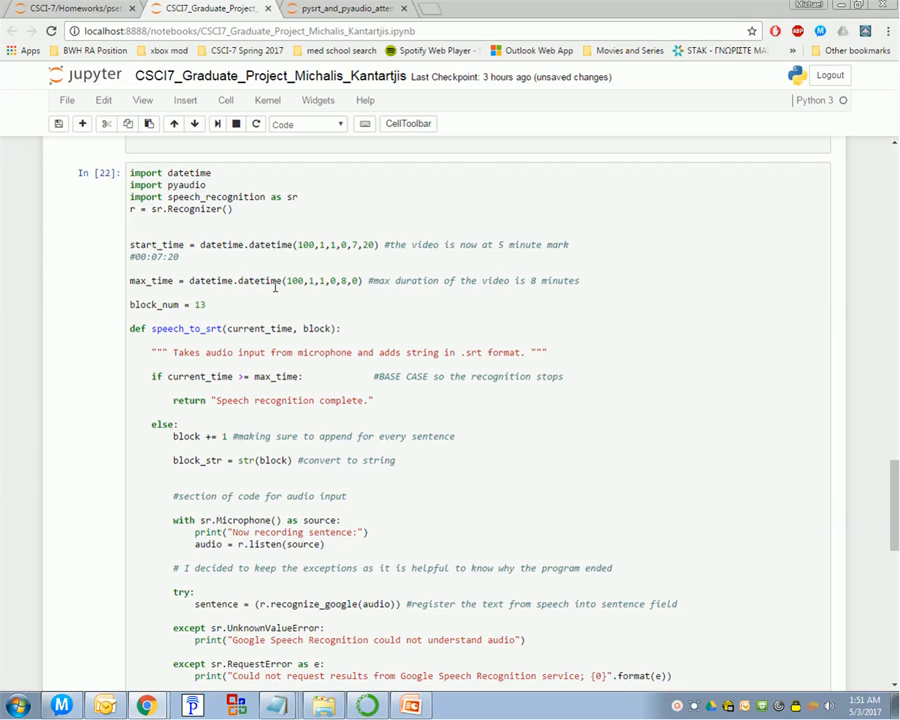
mouse_move(280, 287)
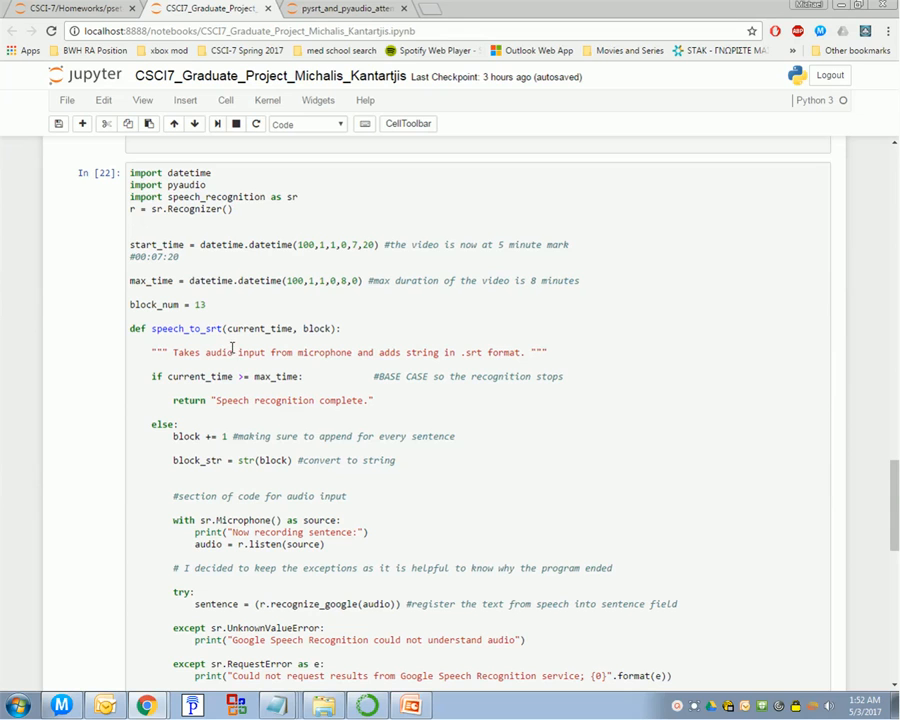
mouse_move(310, 395)
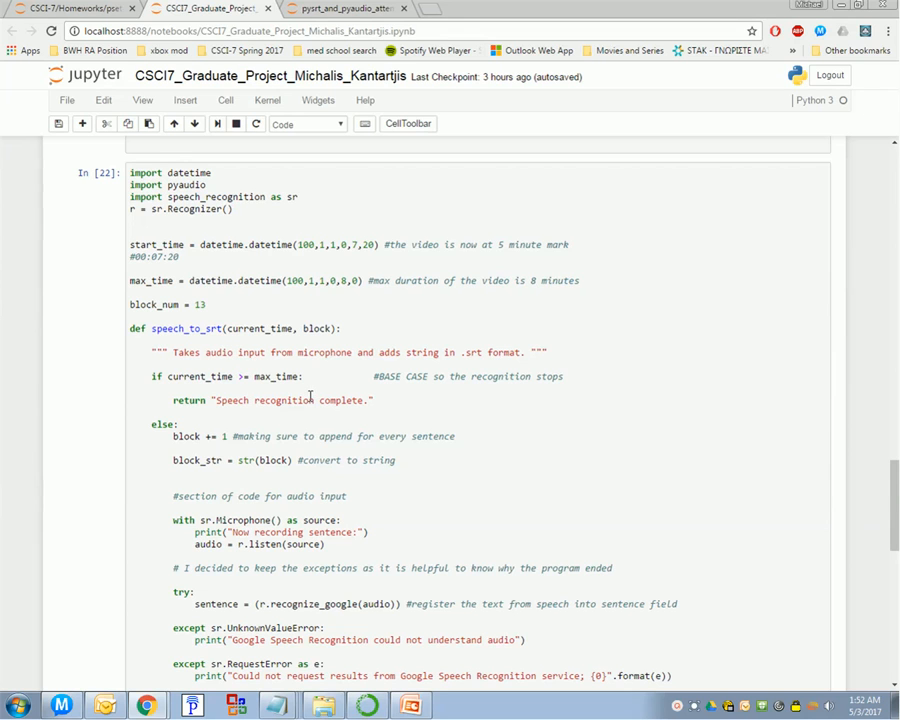
scroll("down", 3)
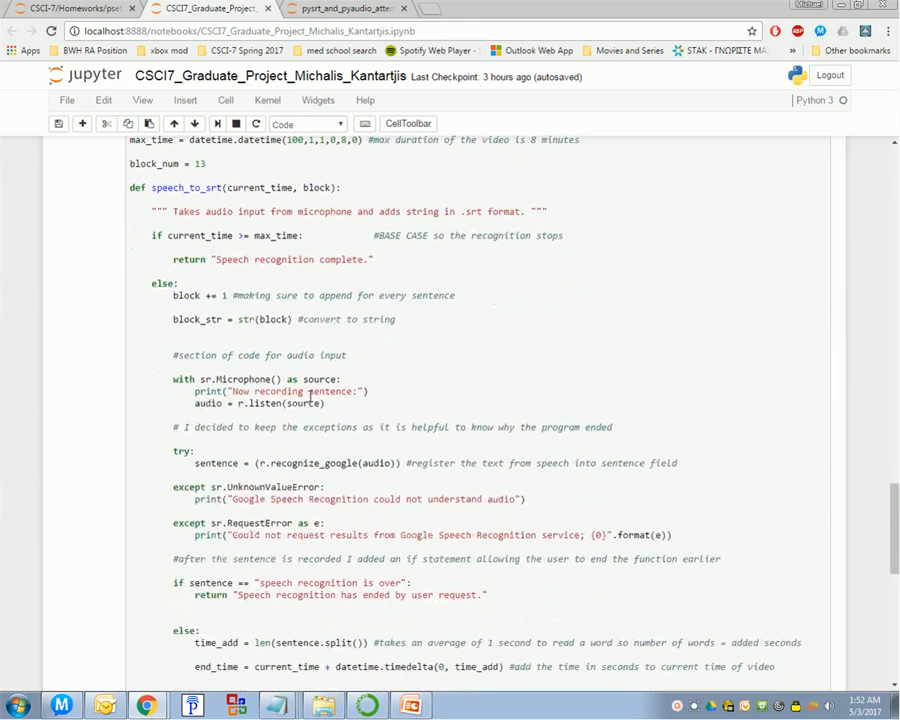
- Scroll to the end of the speech_to_srt cell and run it, speaking three sentences
scroll("down", 3)
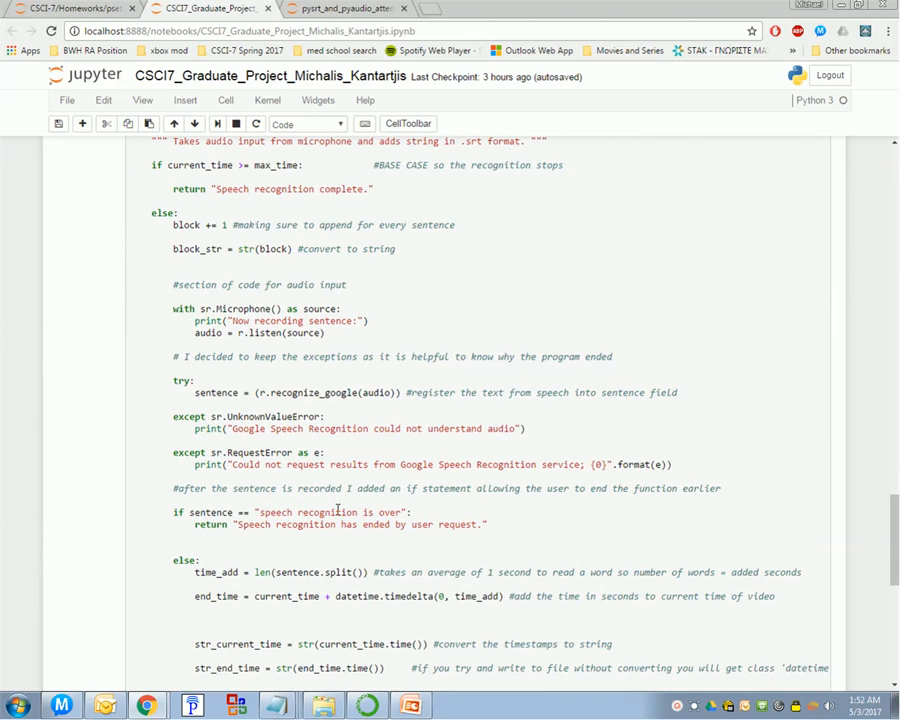
scroll("down", 3)
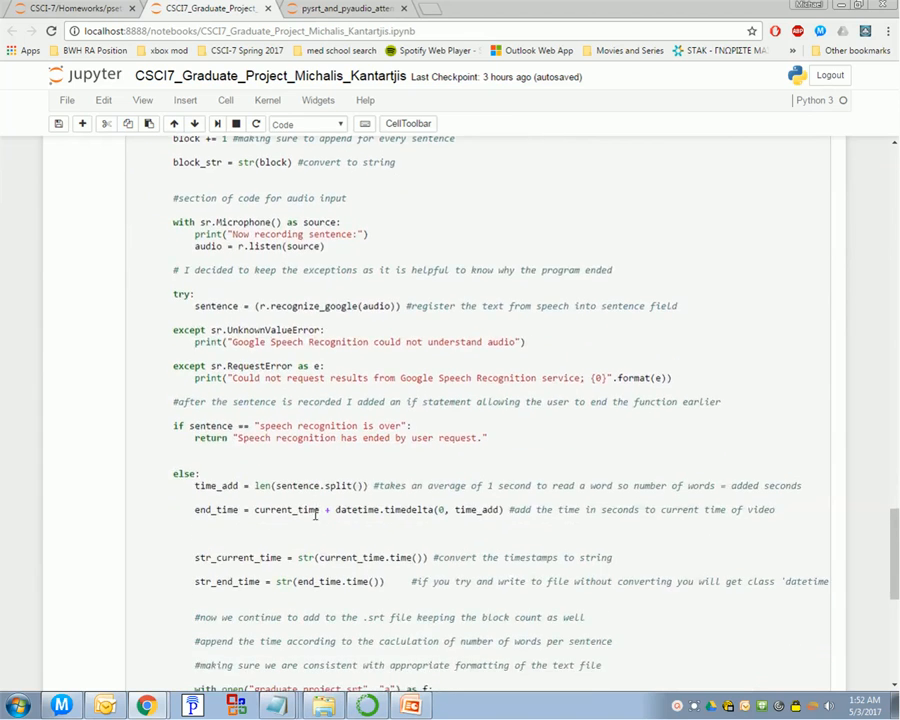
scroll("down", 3)
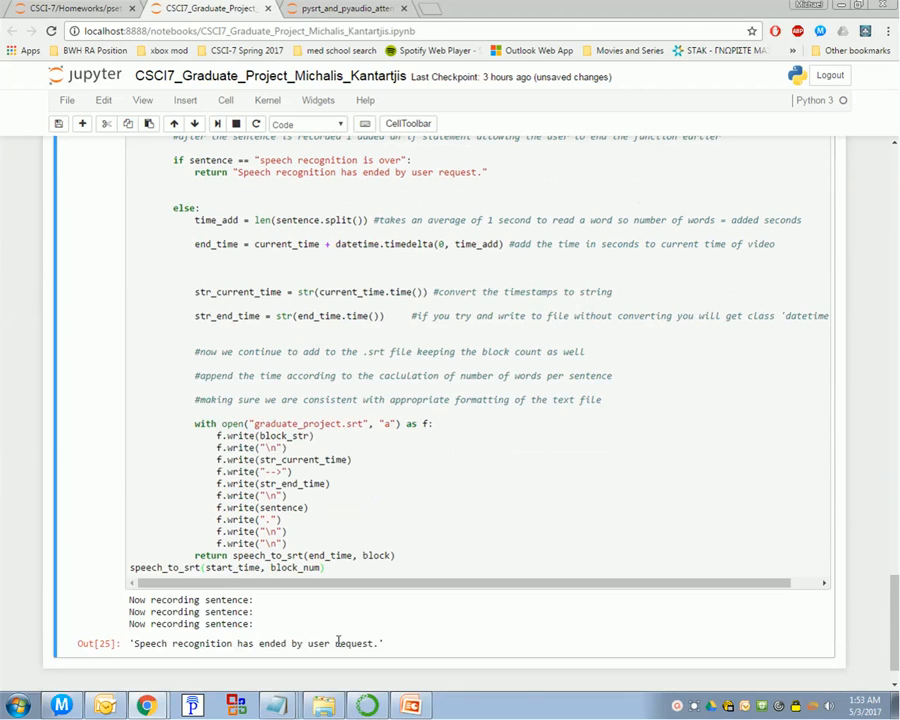
mouse_move(347, 670)
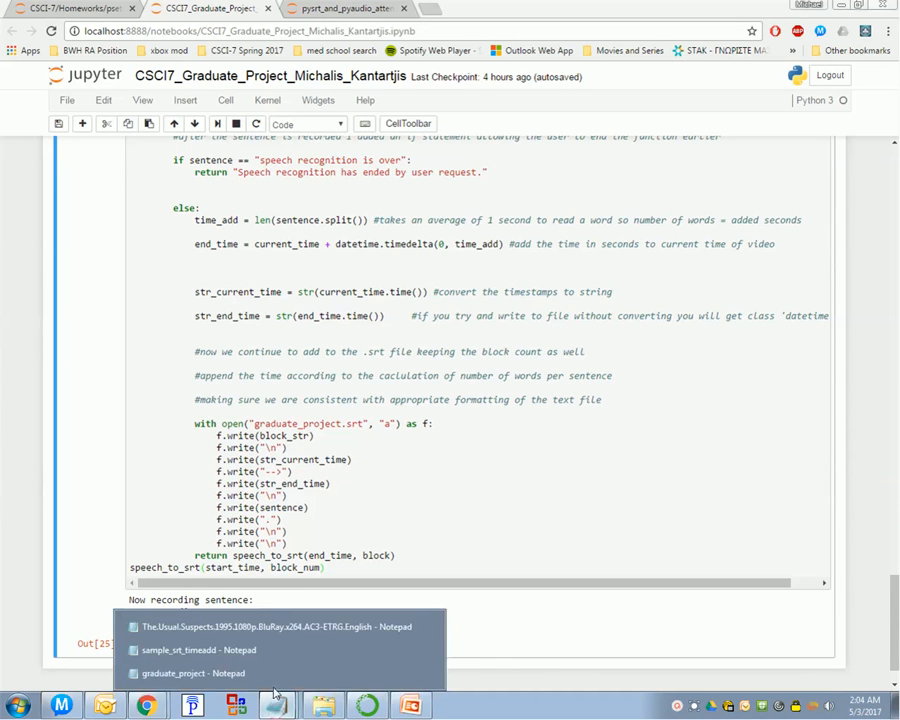
- Reopen graduate_project in Notepad and scroll down to new entries 14 and 15
left_click(193, 673)
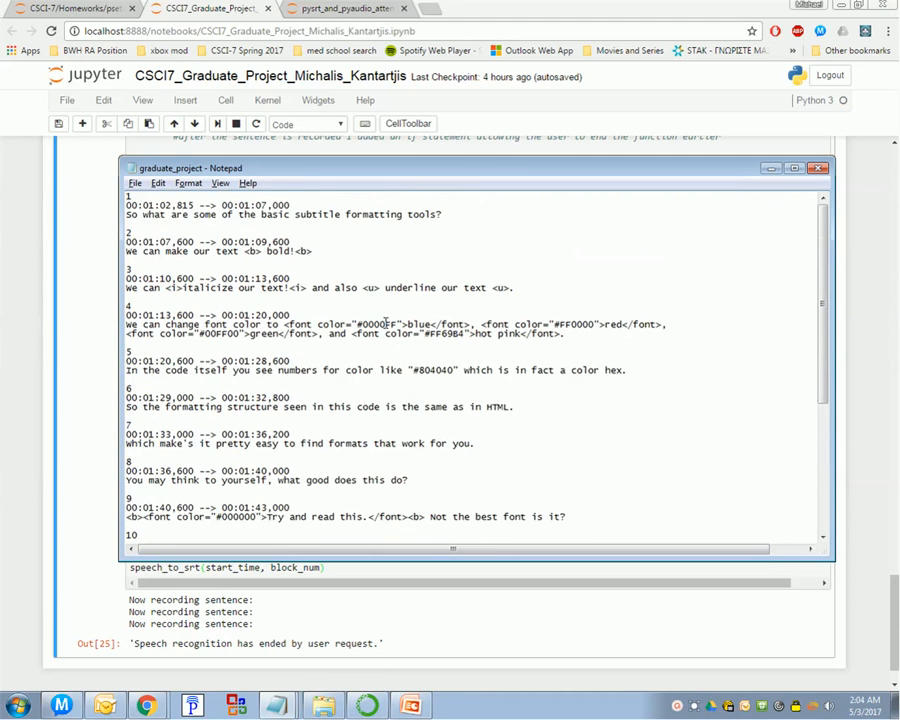
scroll("down", 3)
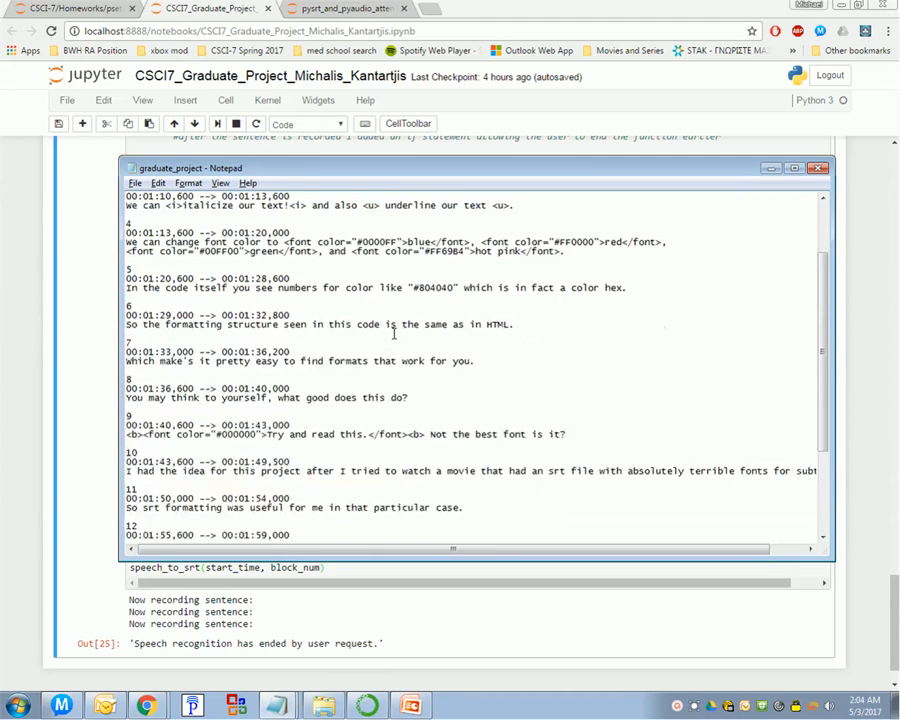
scroll("down", 3)
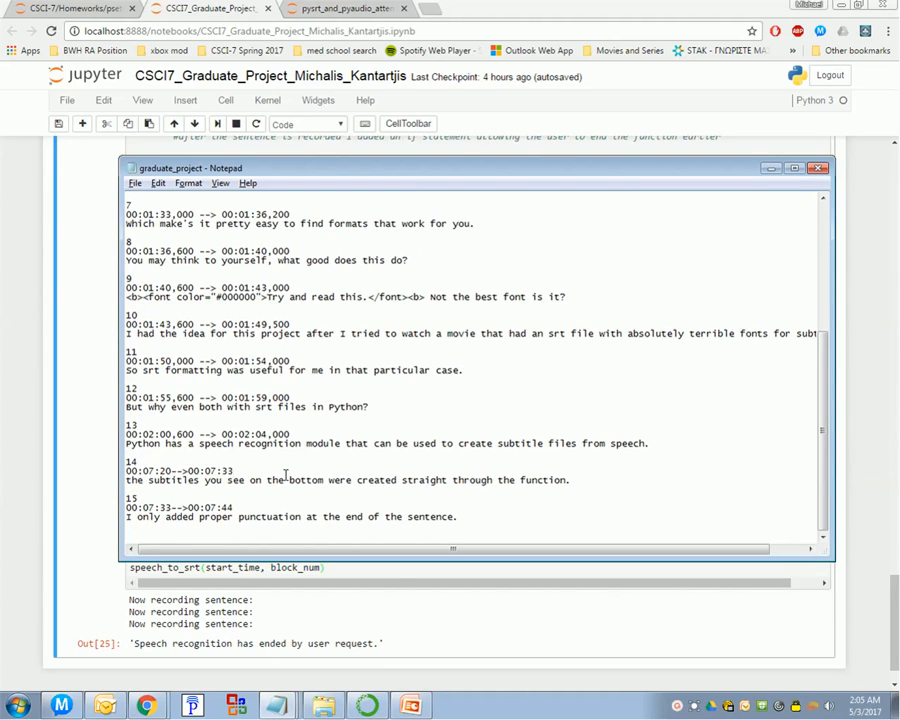
mouse_move(362, 495)
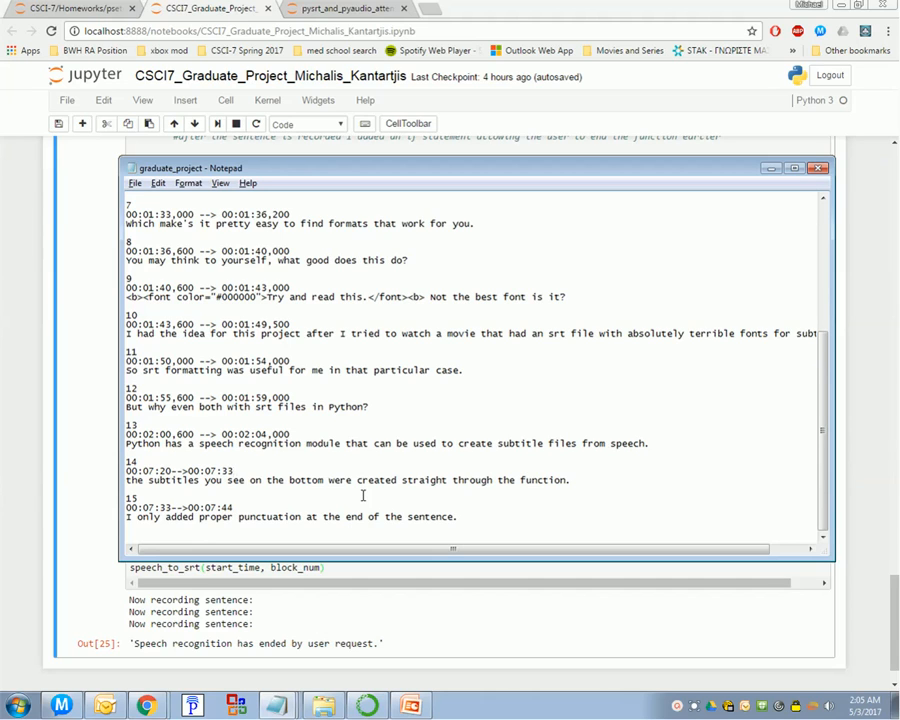